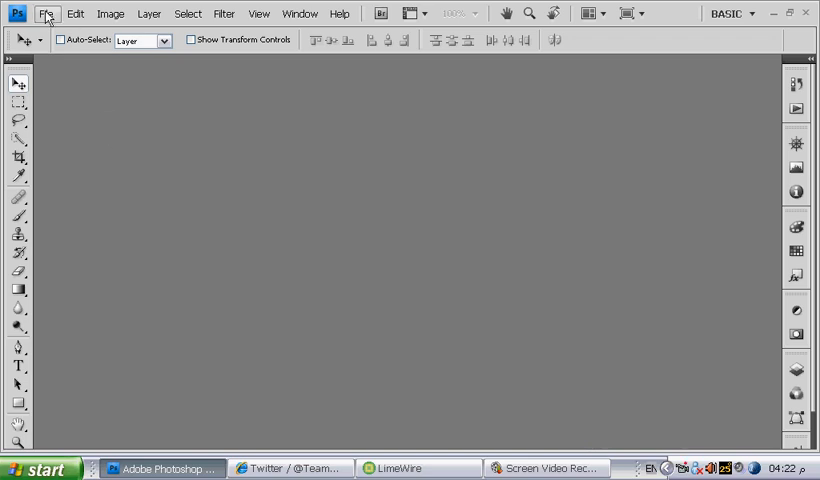
- Create a new blank portrait document, Untitled-1, via File > New
{"action": "left_click", "coordinate": [46, 13]}
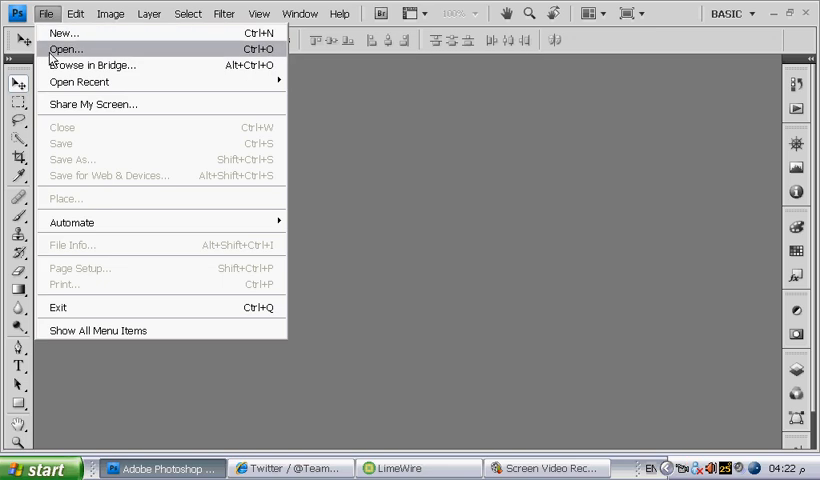
{"action": "mouse_move", "coordinate": [234, 197]}
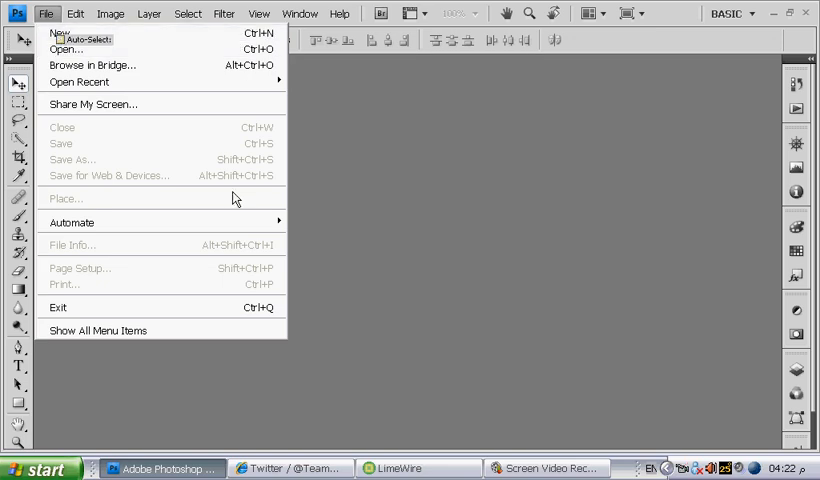
{"action": "left_click", "coordinate": [59, 33]}
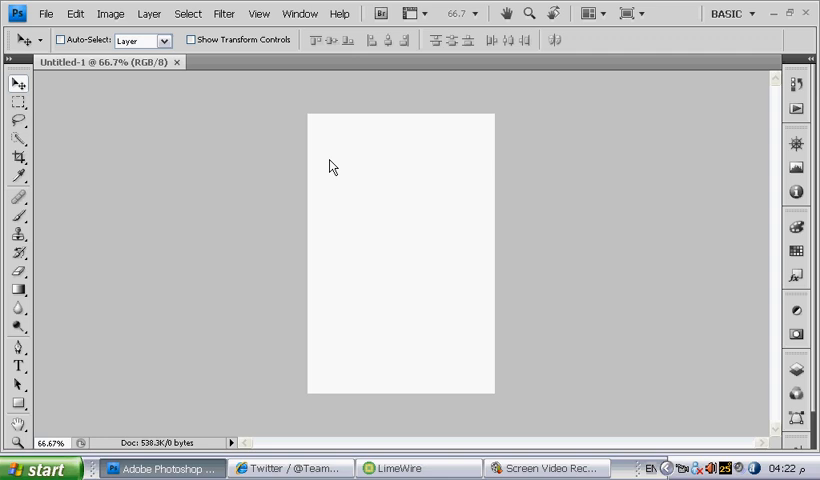
- Bring up the Open dialog and switch its view to Thumbnails
{"action": "left_click", "coordinate": [45, 13]}
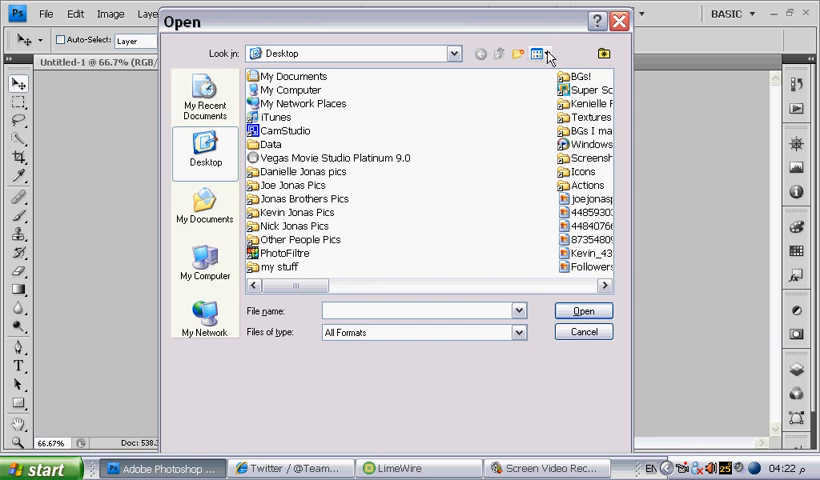
{"action": "left_click", "coordinate": [537, 53]}
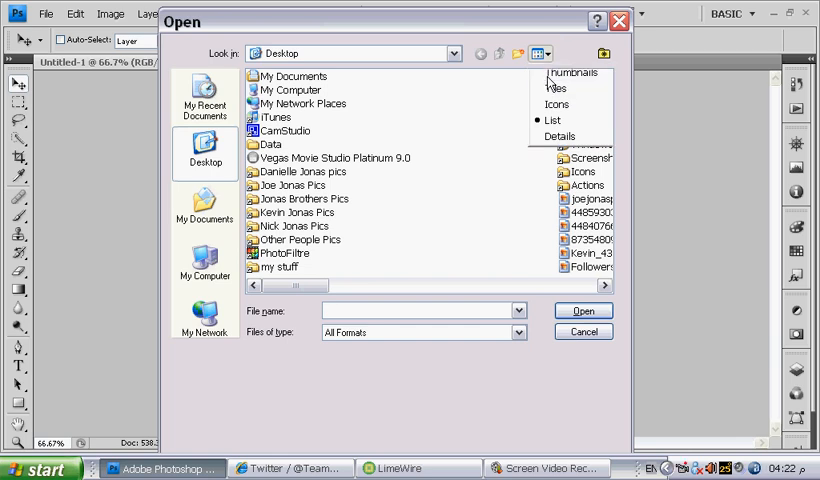
{"action": "left_click", "coordinate": [556, 104]}
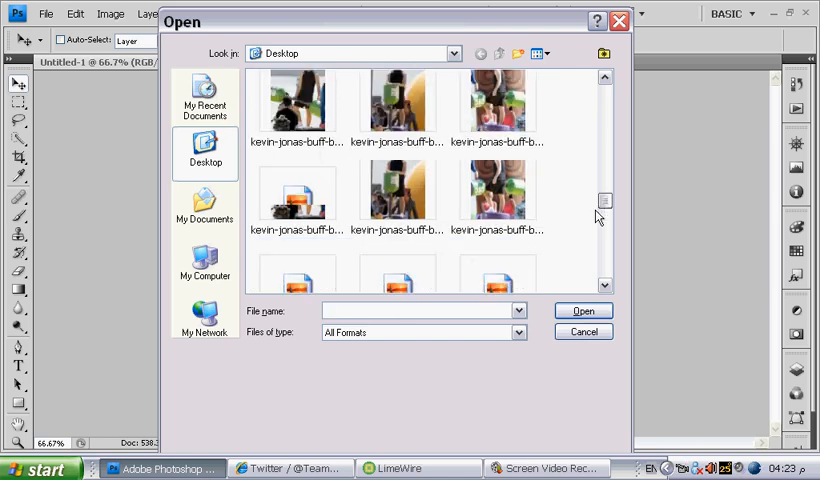
- Scroll to the Kevin Jonas beach photos and Ctrl-select several of them
{"action": "scroll", "scroll_direction": "down", "scroll_amount": 3}
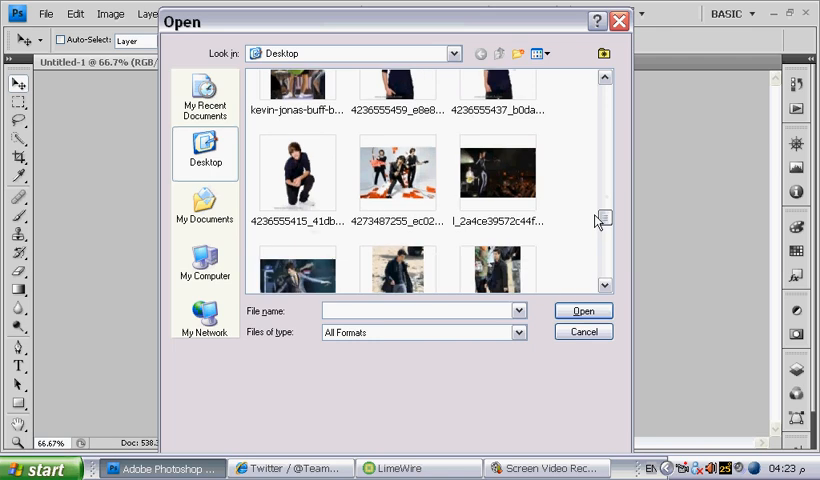
{"action": "scroll", "scroll_direction": "down", "scroll_amount": 3}
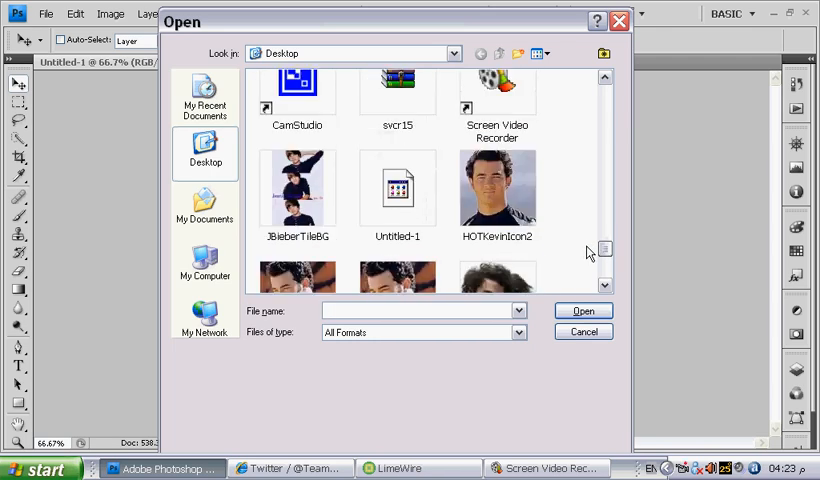
{"action": "scroll", "scroll_direction": "down", "scroll_amount": 3}
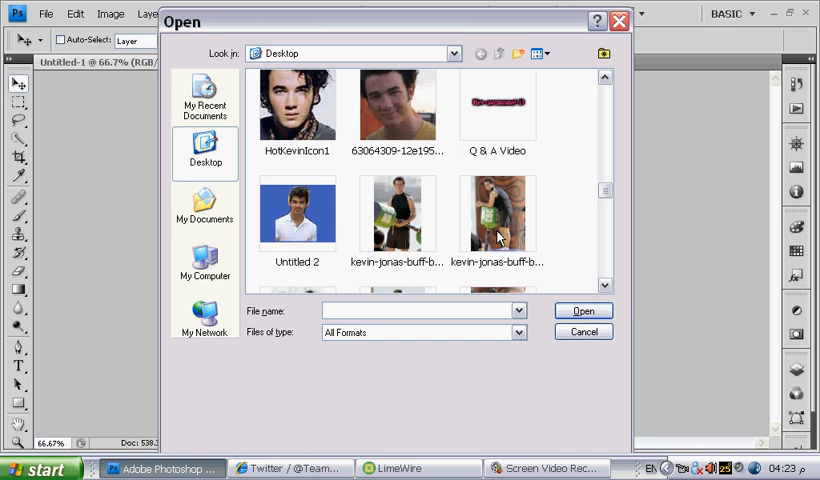
{"action": "left_click", "coordinate": [397, 213]}
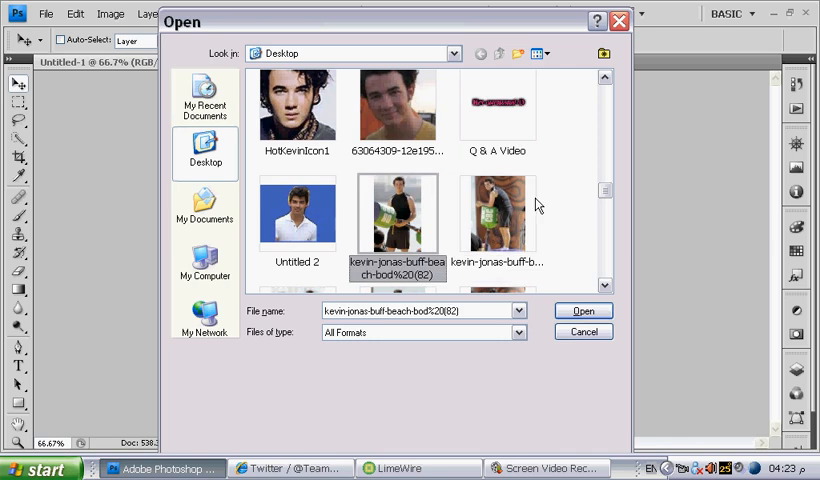
{"action": "scroll", "scroll_direction": "down", "scroll_amount": 3}
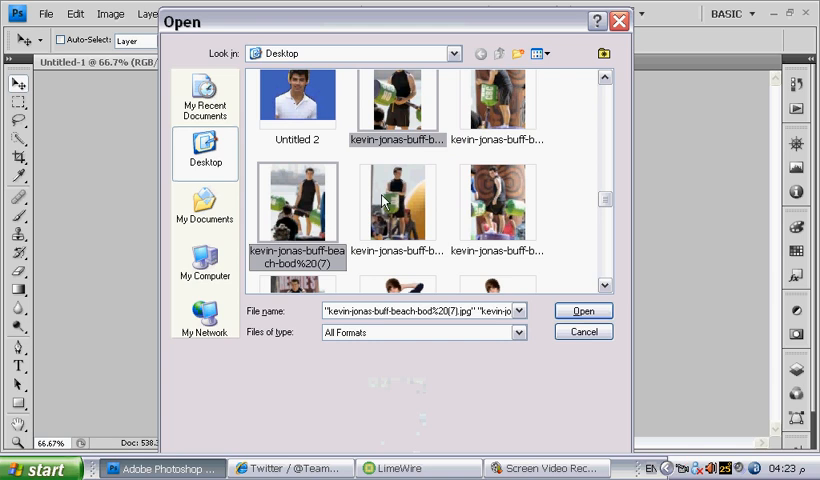
{"action": "left_click", "coordinate": [583, 310]}
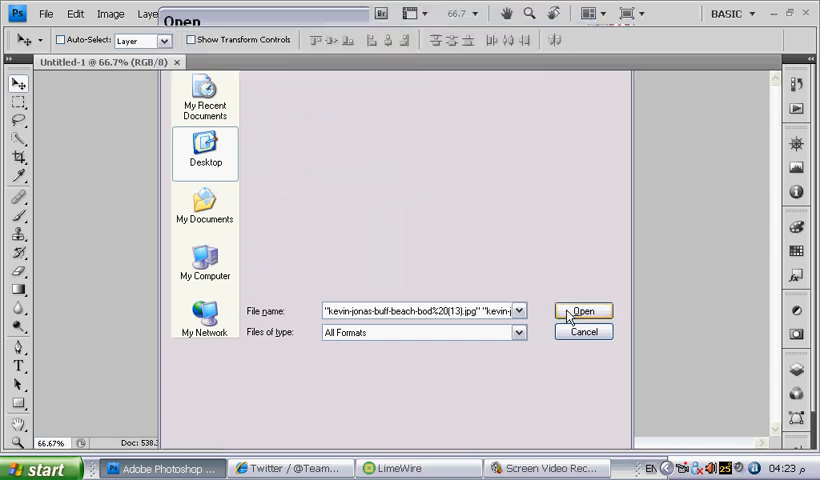
- Open the selected photos and play the colour-and-sharpen action on the green-prop photo
{"action": "left_click", "coordinate": [583, 310]}
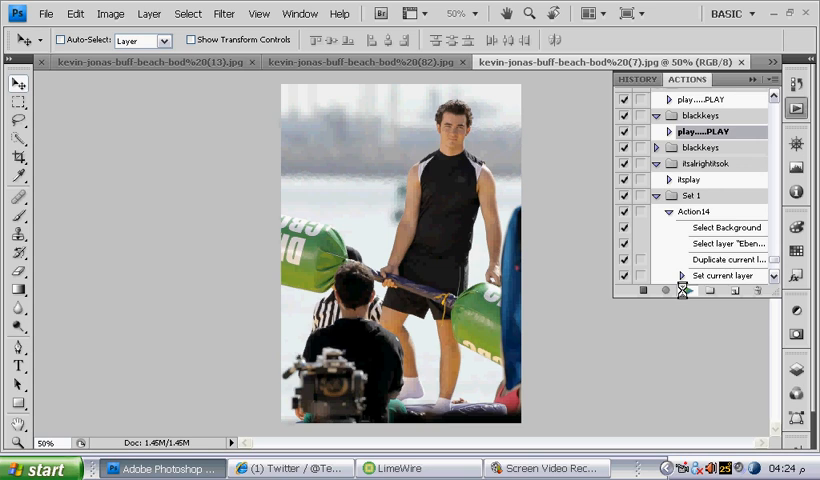
{"action": "left_click", "coordinate": [692, 290]}
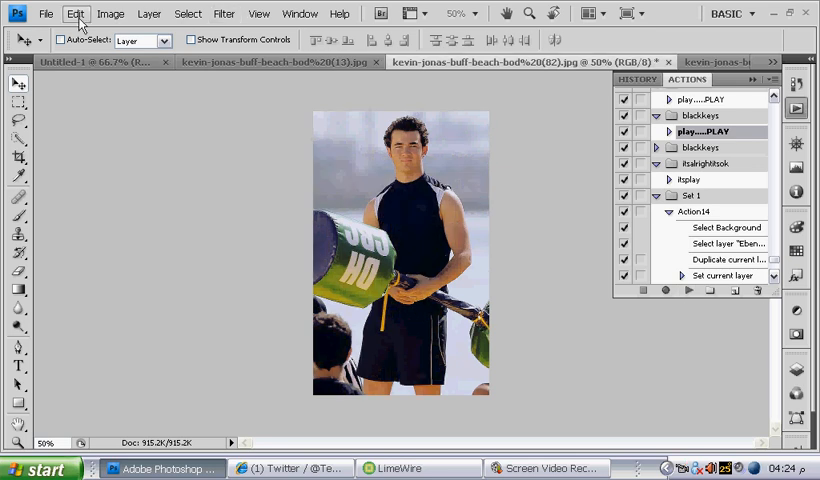
- Play the play.....PLAY colouring action on the yellow-ball (13) photo
{"action": "left_click", "coordinate": [75, 13]}
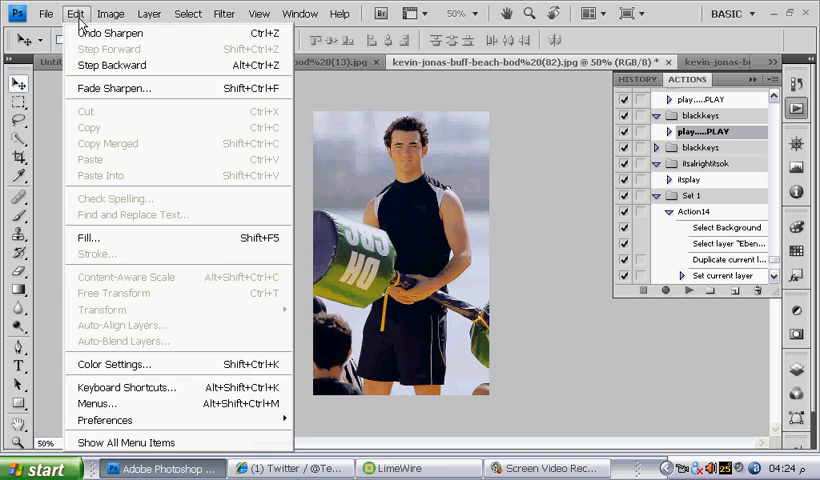
{"action": "mouse_move", "coordinate": [357, 98]}
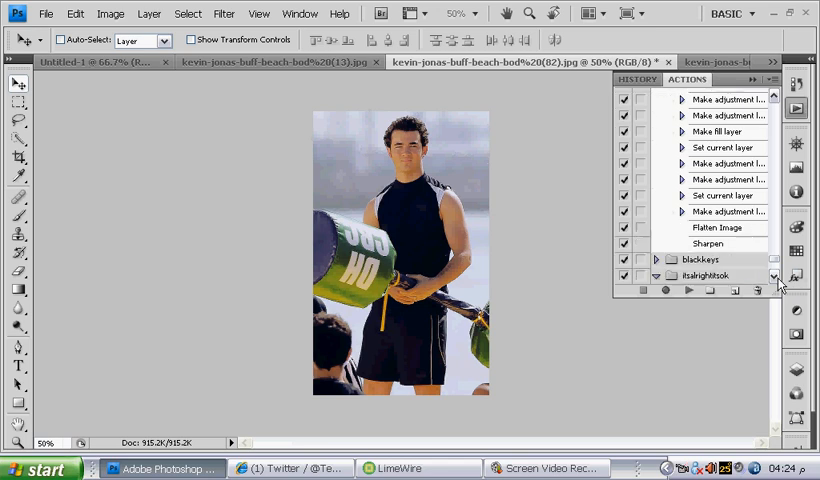
{"action": "mouse_move", "coordinate": [723, 250]}
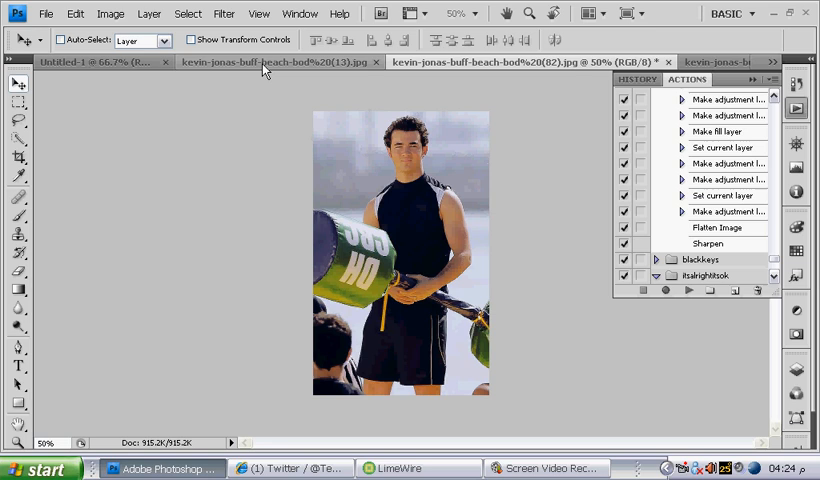
{"action": "left_click", "coordinate": [280, 62]}
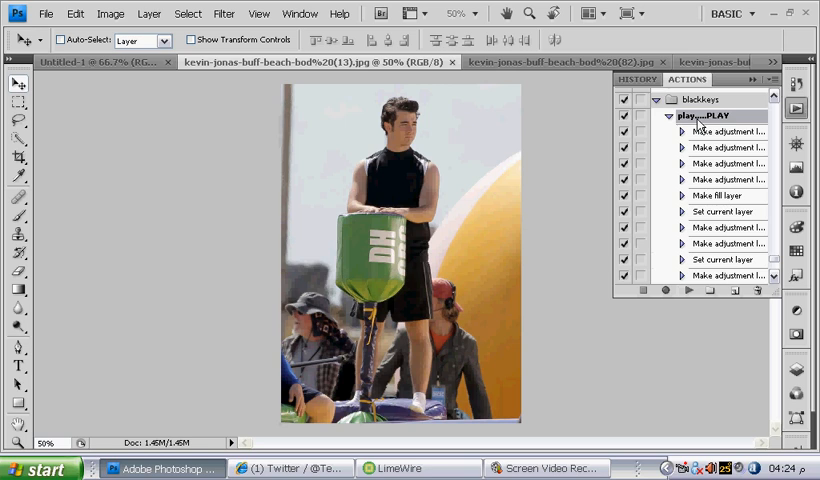
{"action": "left_click", "coordinate": [688, 290]}
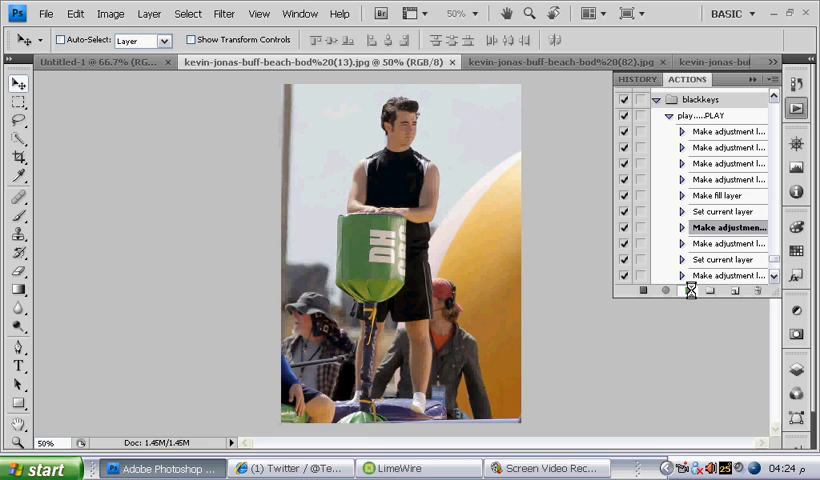
{"action": "left_click", "coordinate": [728, 259]}
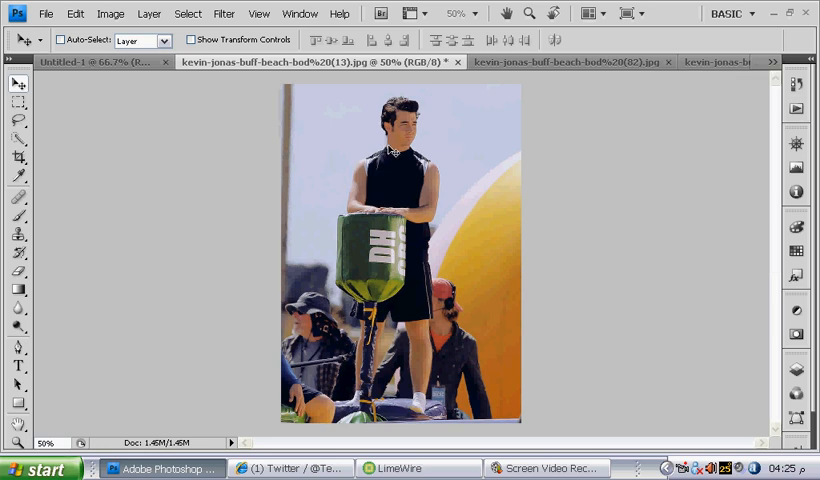
{"action": "mouse_move", "coordinate": [130, 113]}
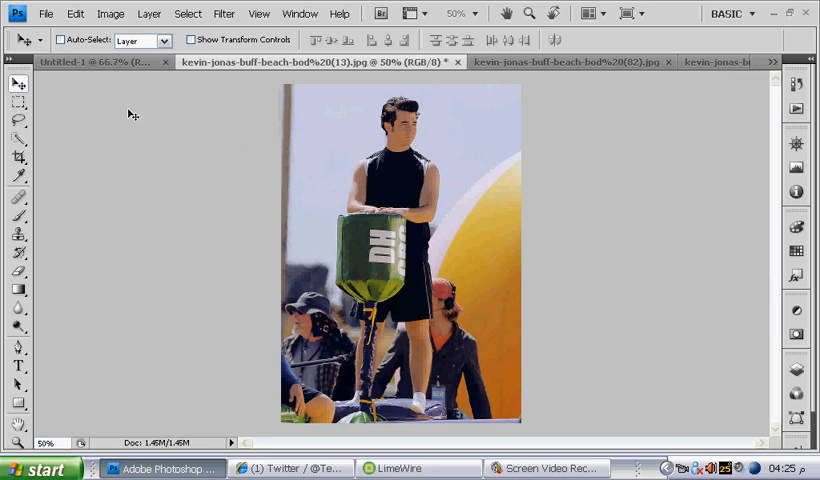
{"action": "mouse_move", "coordinate": [240, 152]}
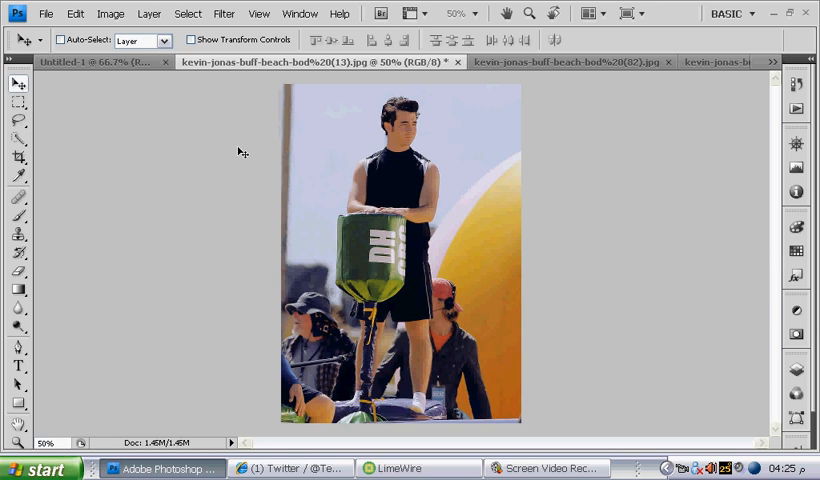
{"action": "mouse_move", "coordinate": [375, 150]}
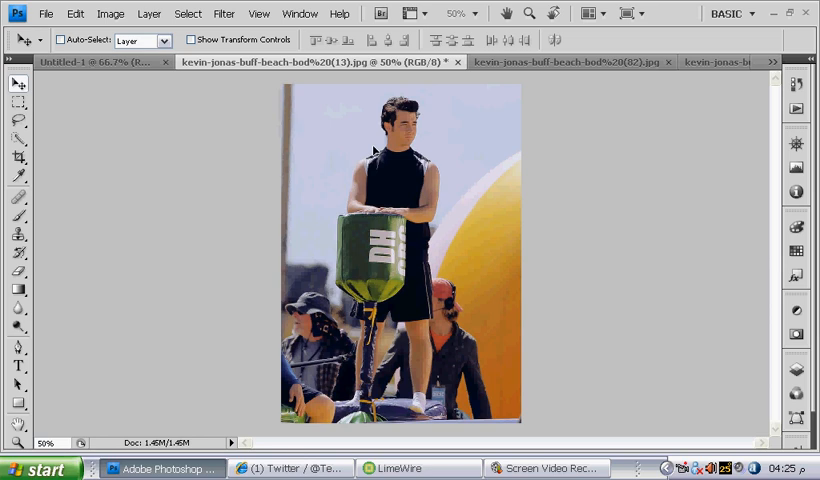
{"action": "mouse_move", "coordinate": [334, 133]}
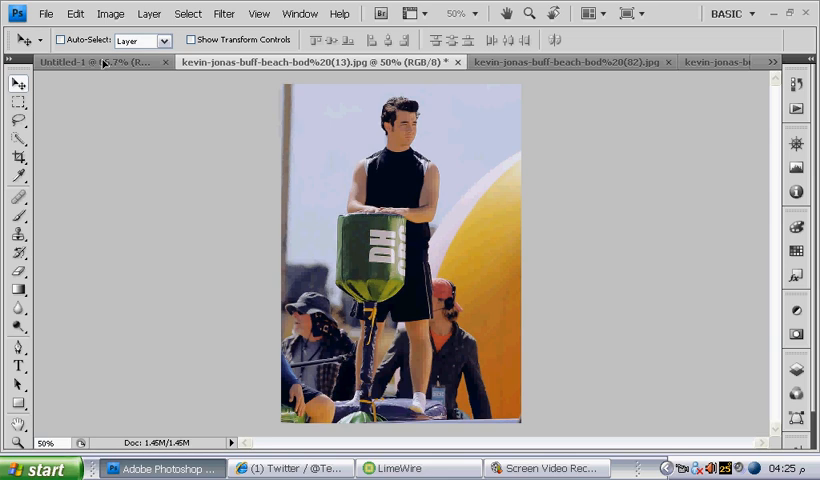
- Drag the warmed yellow-ball photo into Untitled-1 and scale it to the canvas width
{"action": "left_click", "coordinate": [75, 62]}
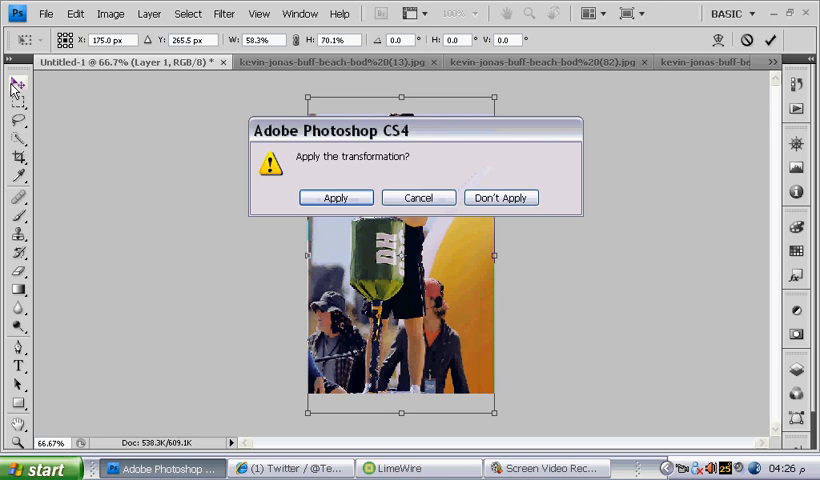
{"action": "mouse_move", "coordinate": [343, 218]}
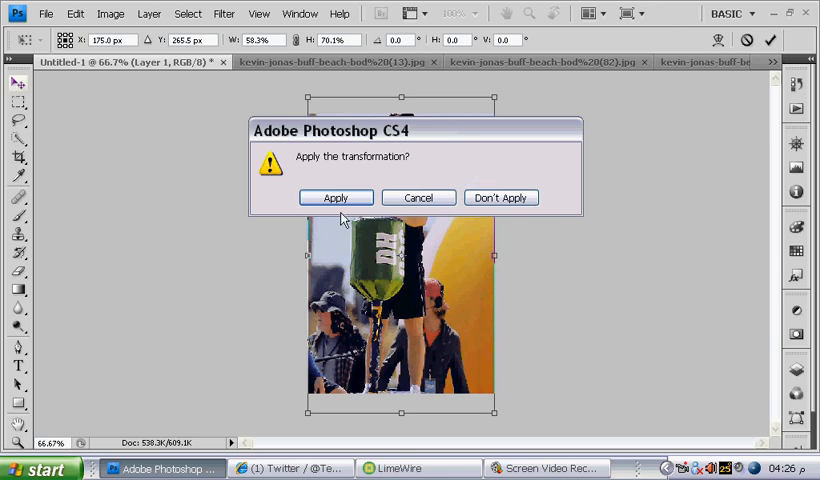
{"action": "left_click", "coordinate": [336, 197]}
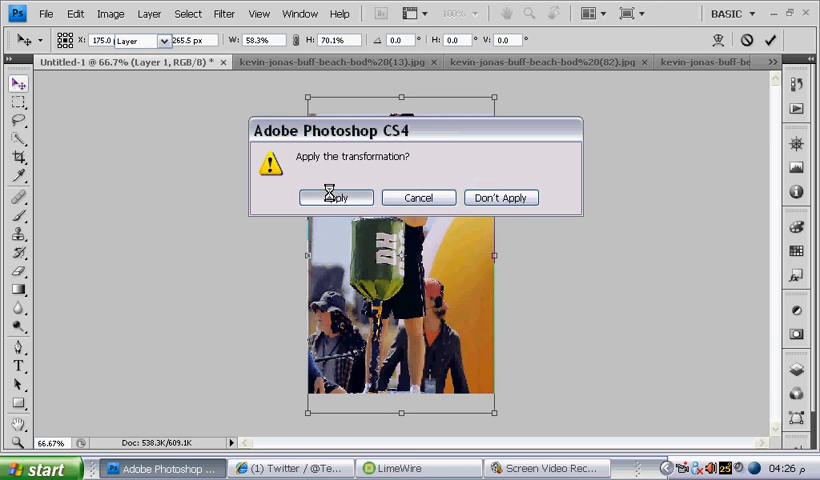
{"action": "left_click", "coordinate": [336, 197]}
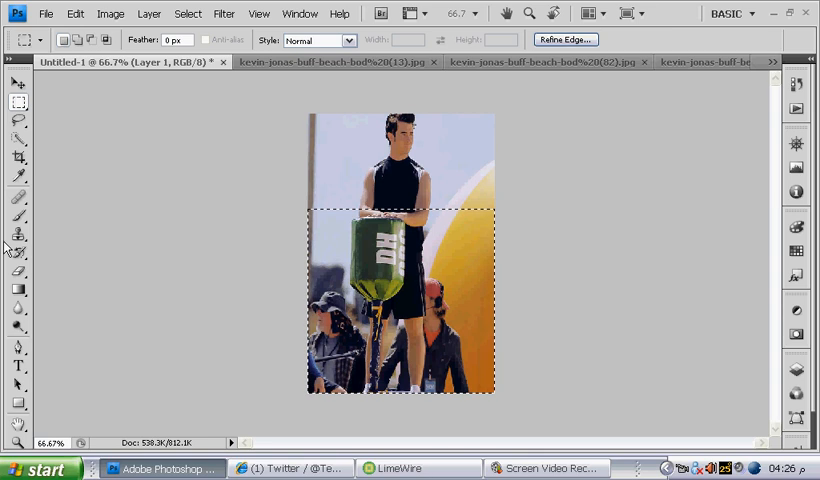
- Select and delete the photo's lower part, keeping Kevin's upper body at the top
{"action": "left_click", "coordinate": [17, 275]}
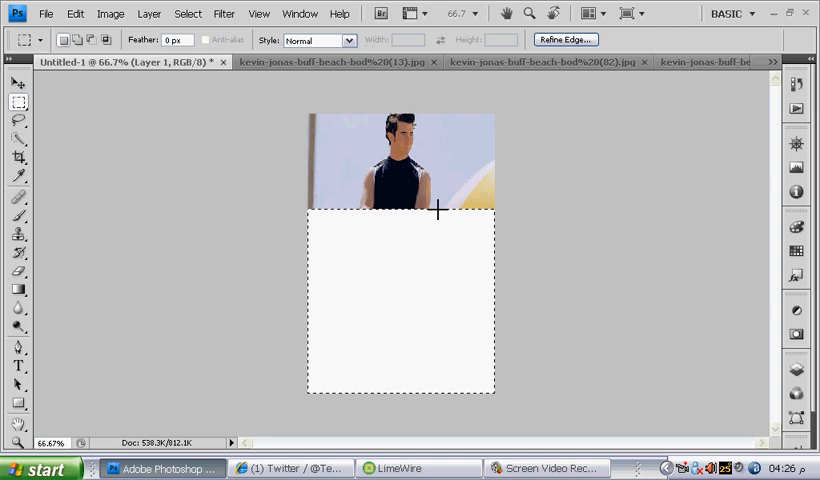
{"action": "right_click", "coordinate": [437, 210]}
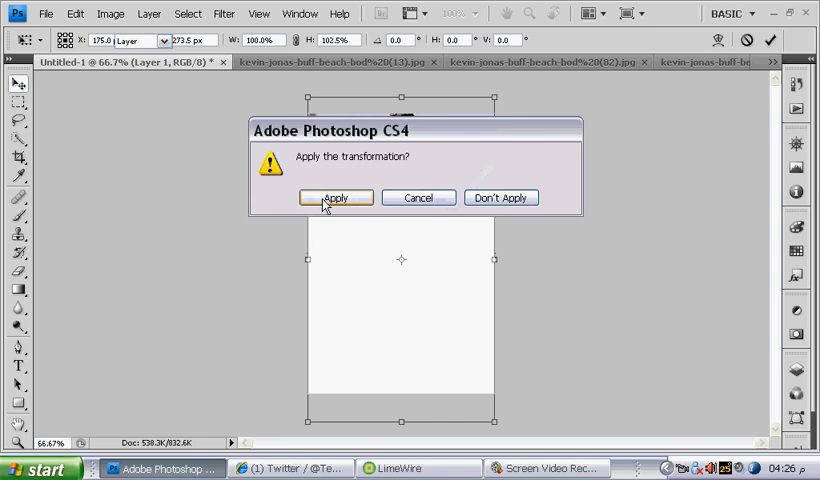
- Free Transform the layer slightly taller so its white area reaches the canvas bottom
{"action": "left_click", "coordinate": [337, 197]}
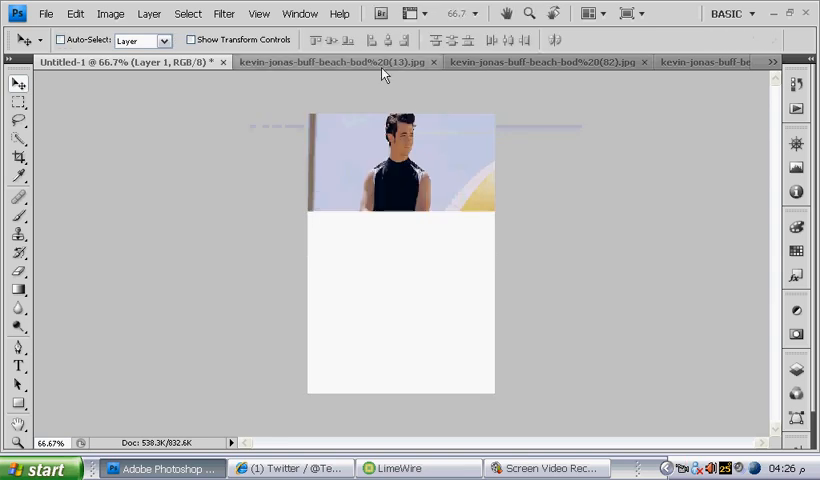
- Close the kevin-jonas-buff-beach-bod(13) document, choosing No to saving changes
{"action": "left_click", "coordinate": [330, 62]}
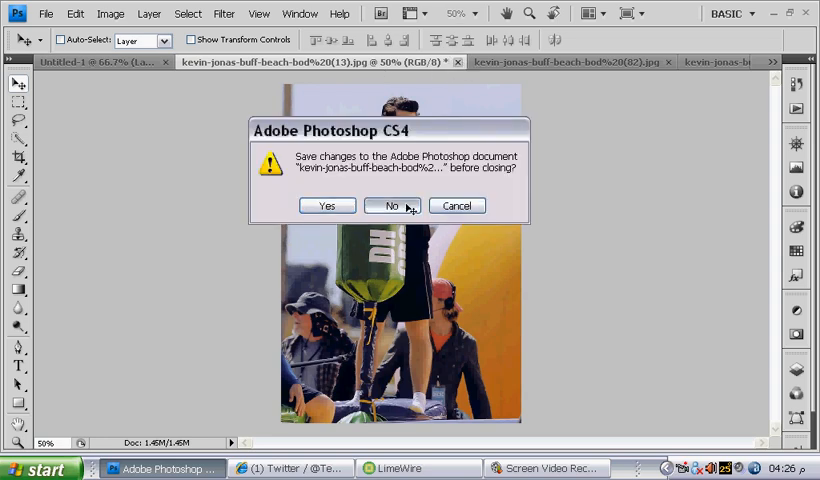
{"action": "left_click", "coordinate": [390, 205]}
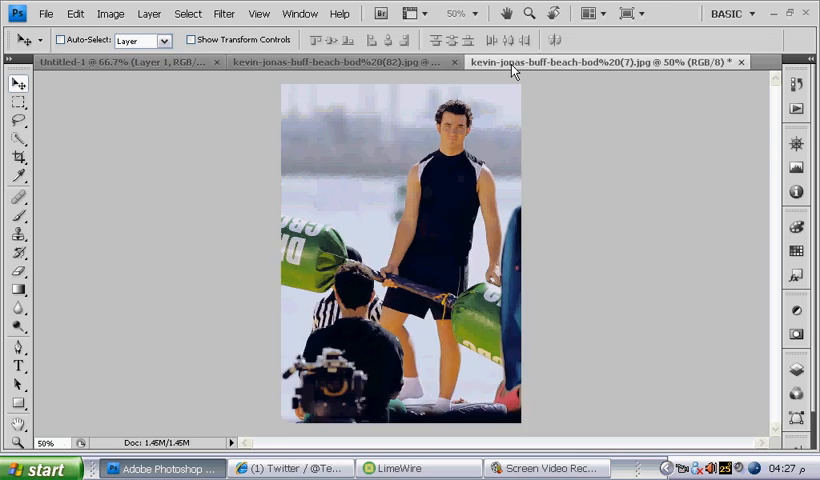
{"action": "mouse_move", "coordinate": [170, 72]}
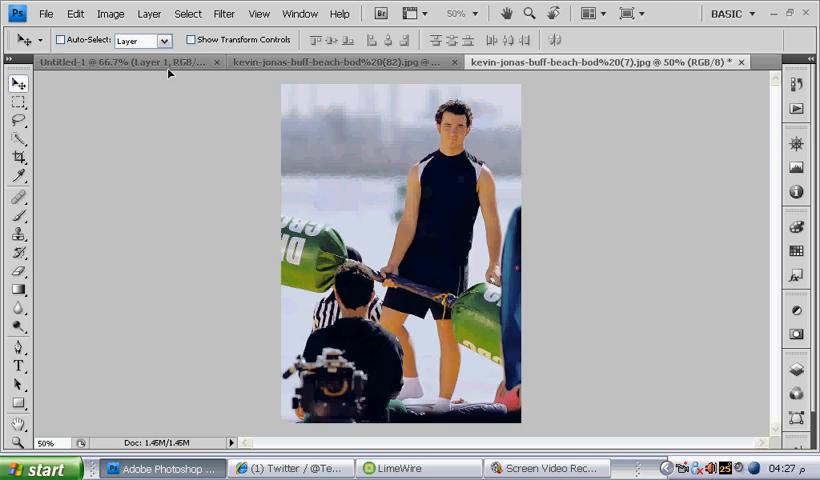
- Bring the rope-and-green-bags photo into Untitled-1 as a scaled second layer
{"action": "left_click", "coordinate": [130, 61]}
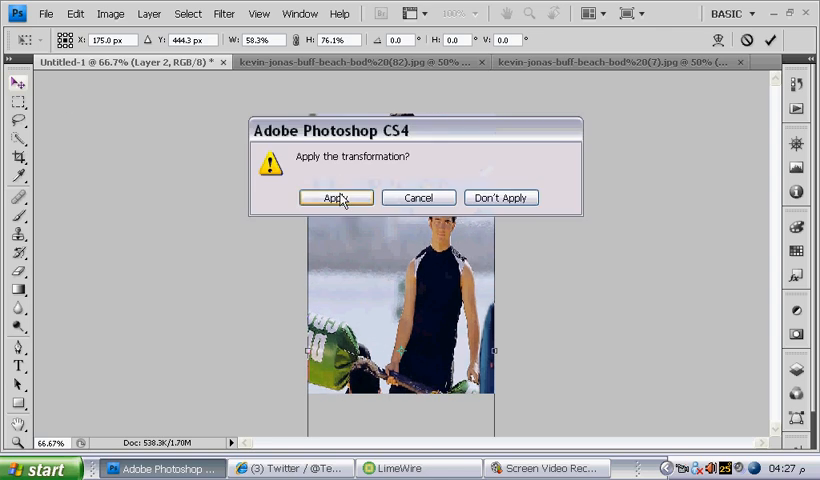
{"action": "left_click", "coordinate": [335, 197]}
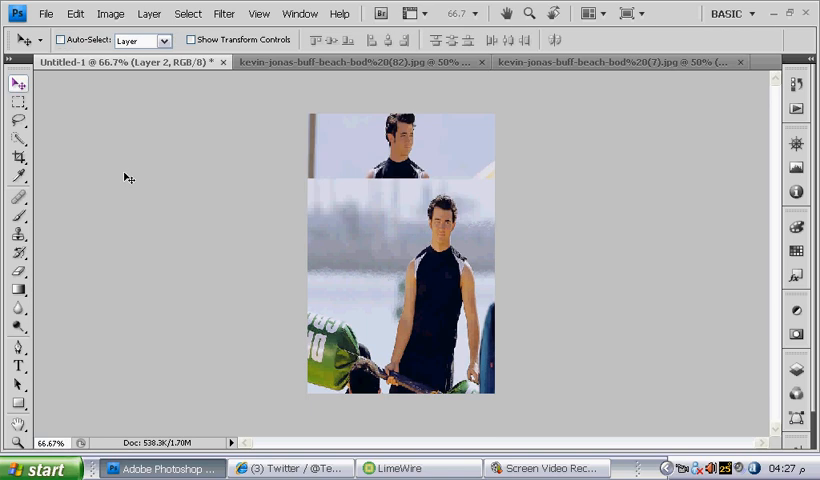
- Marquee-select the overlapping strip on Layer 2, erase it, then deselect
{"action": "left_click", "coordinate": [17, 97]}
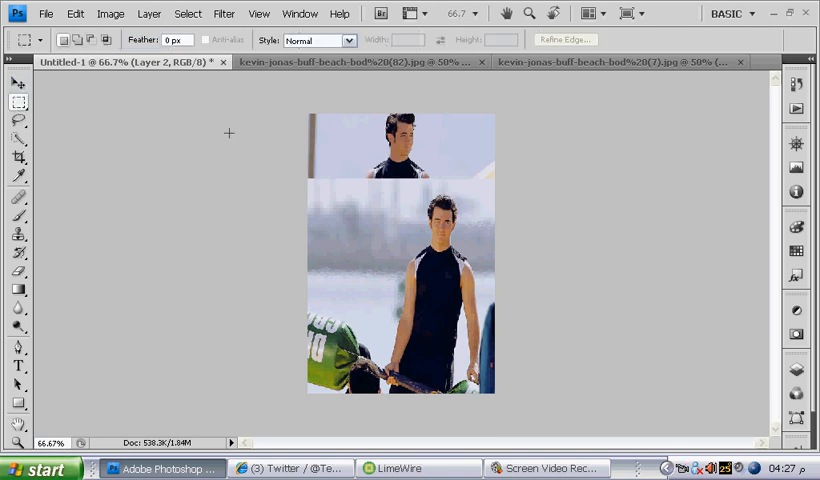
{"action": "left_click_drag", "start_coordinate": [310, 152], "coordinate": [480, 200]}
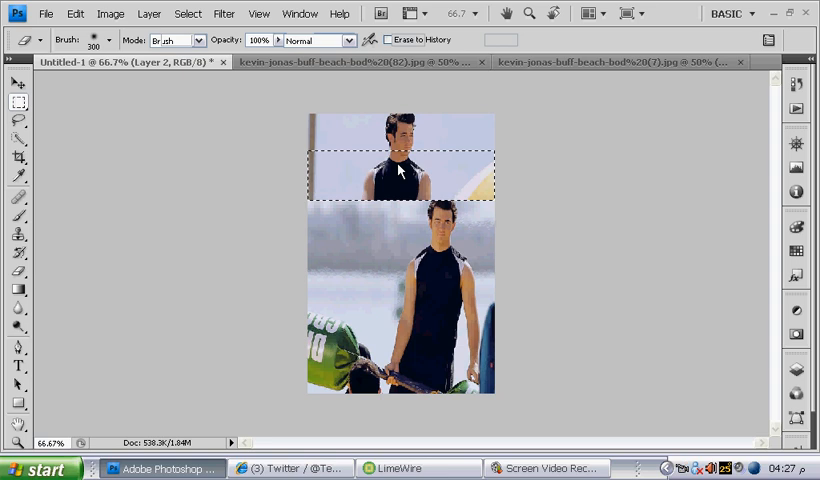
{"action": "right_click", "coordinate": [400, 170]}
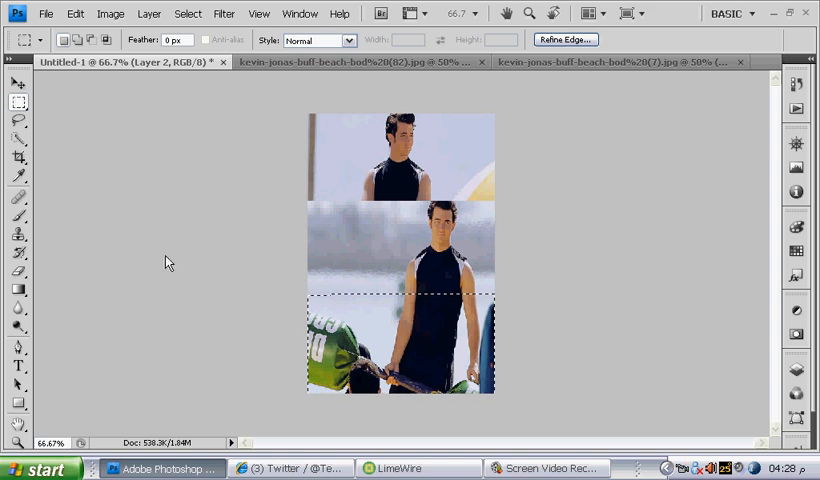
{"action": "left_click", "coordinate": [18, 271]}
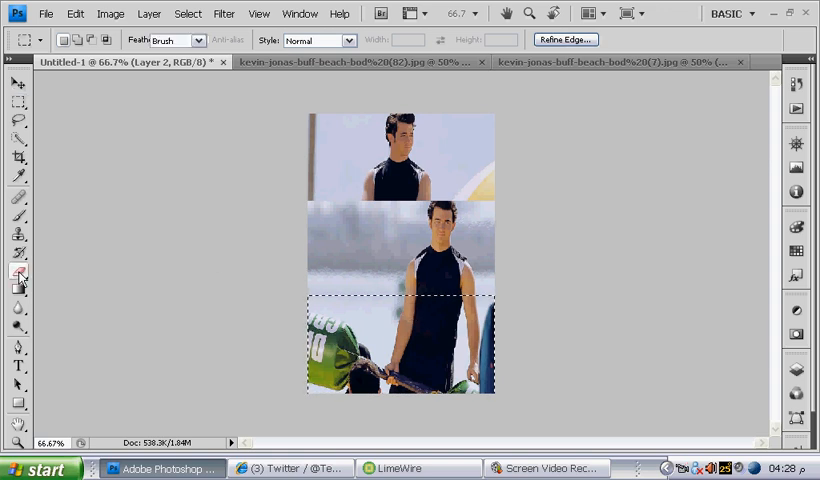
{"action": "left_click", "coordinate": [18, 271]}
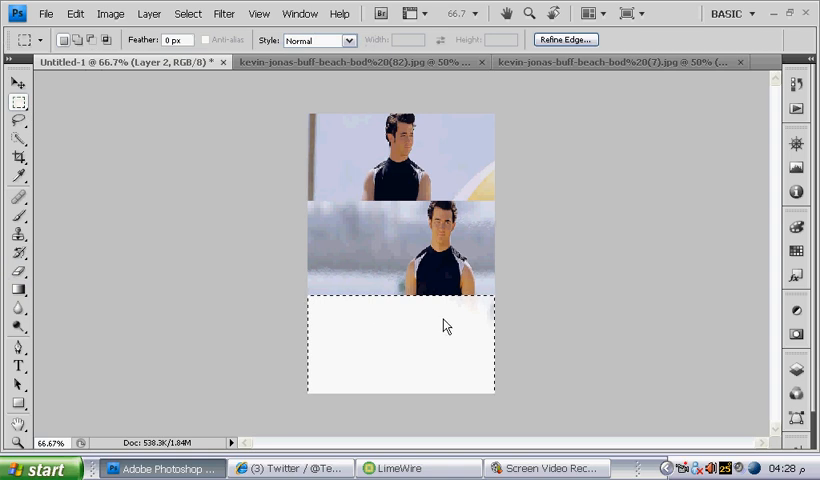
{"action": "mouse_move", "coordinate": [475, 187]}
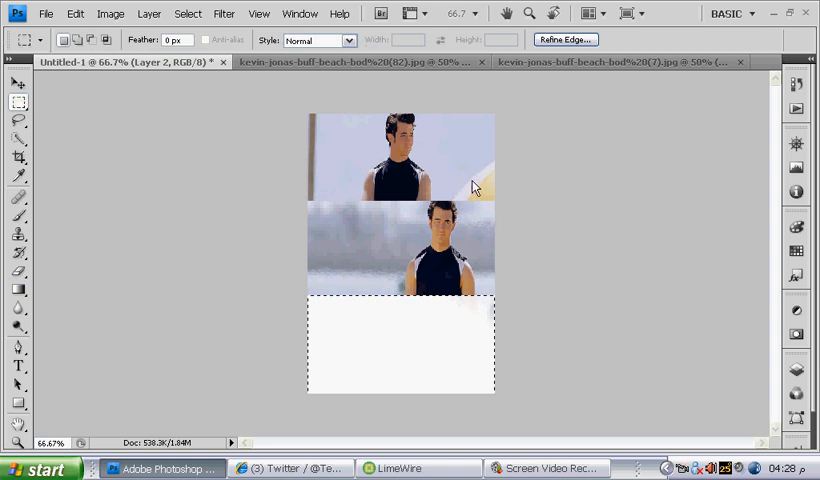
{"action": "right_click", "coordinate": [475, 187]}
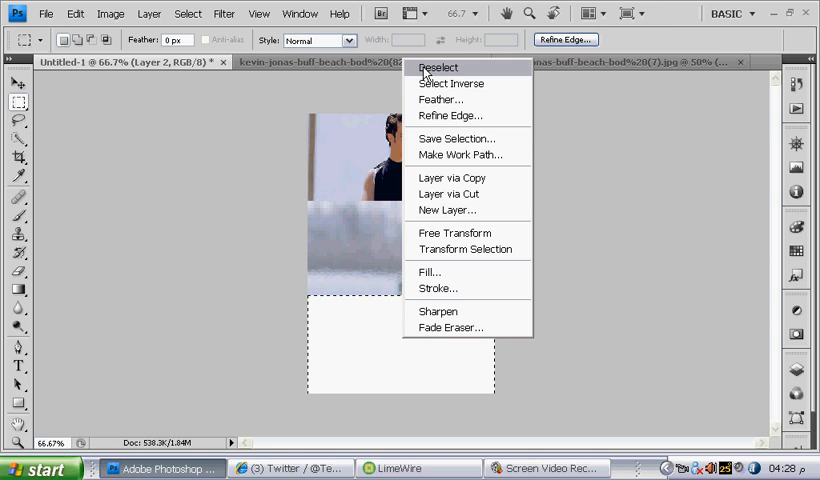
- Shrink the close-up photo to fit the bottom strip and apply the resize
{"action": "left_click", "coordinate": [437, 67]}
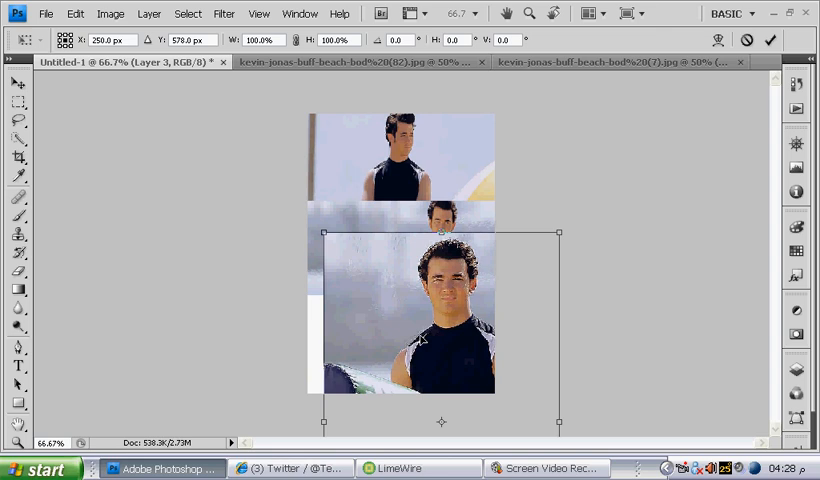
{"action": "left_click_drag", "start_coordinate": [440, 320], "coordinate": [410, 320]}
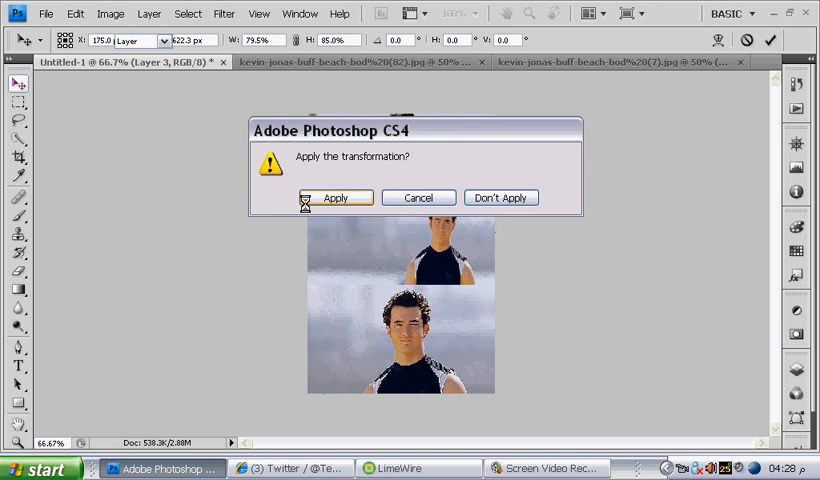
{"action": "left_click", "coordinate": [335, 197]}
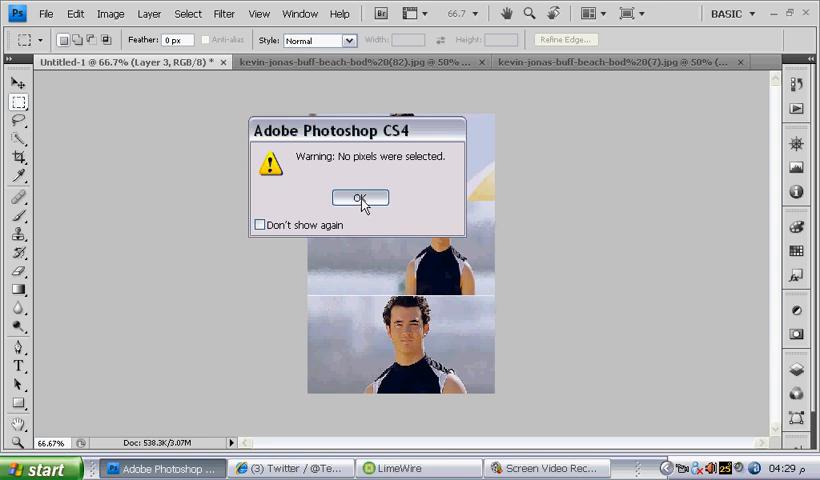
{"action": "left_click", "coordinate": [360, 197]}
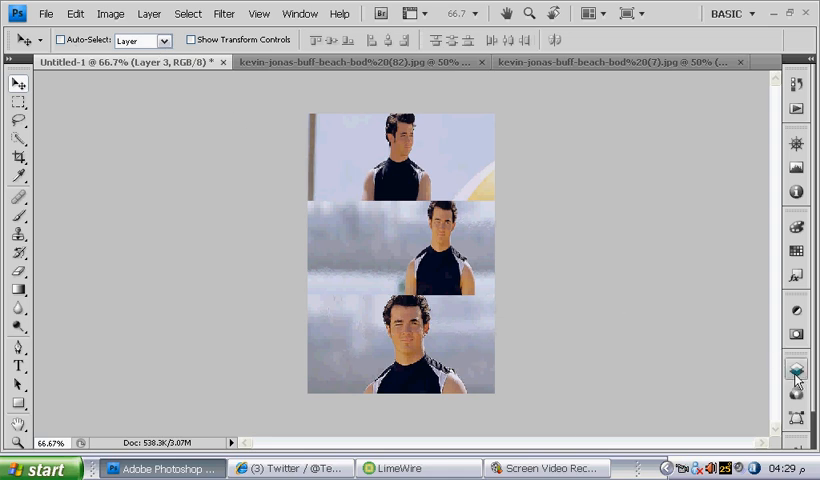
- Try Hard Light, Overlay, Lighter Color, Lighten and Multiply on Layer 3, ending at Normal
{"action": "left_click", "coordinate": [795, 375]}
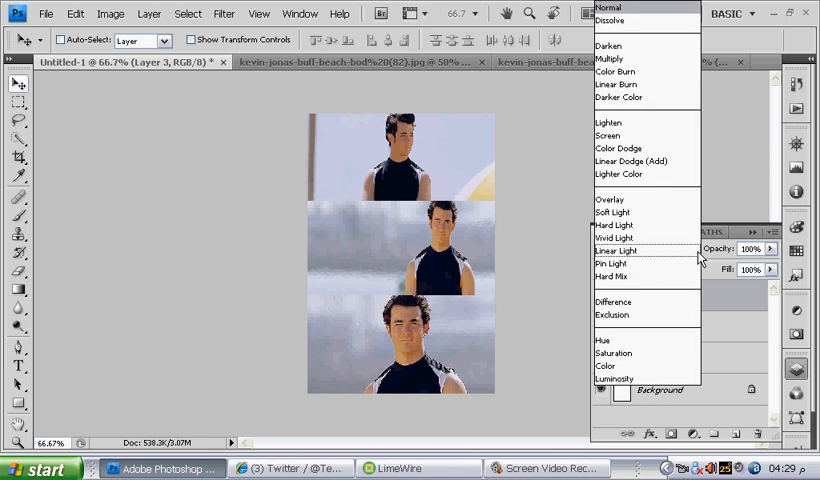
{"action": "mouse_move", "coordinate": [669, 238]}
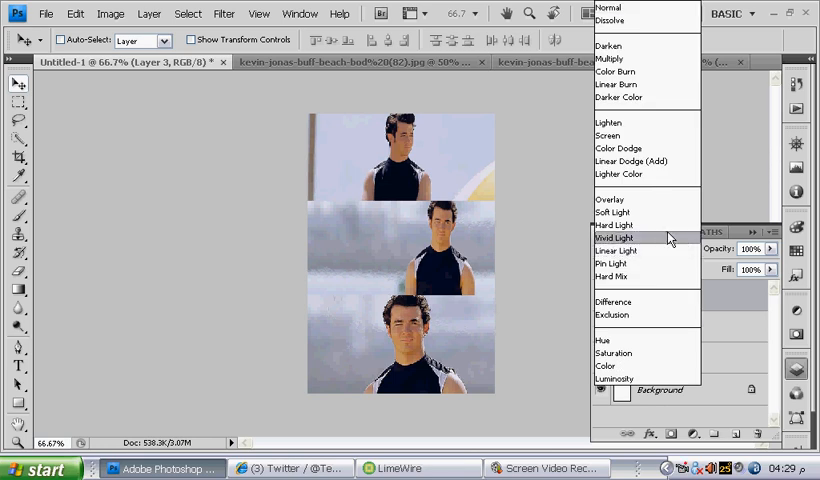
{"action": "left_click", "coordinate": [614, 238]}
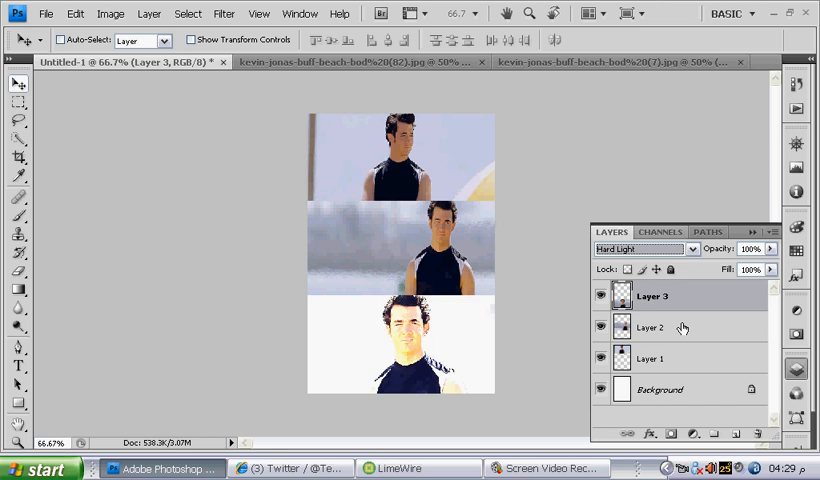
{"action": "left_click", "coordinate": [650, 249]}
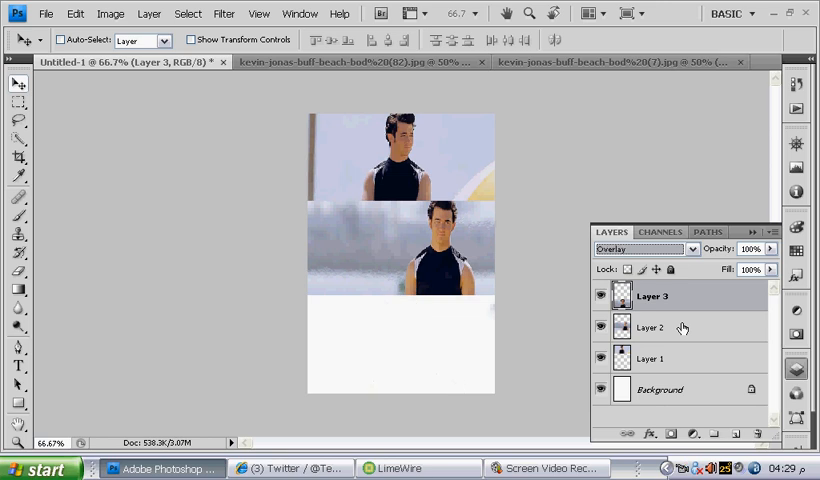
{"action": "left_click", "coordinate": [645, 248]}
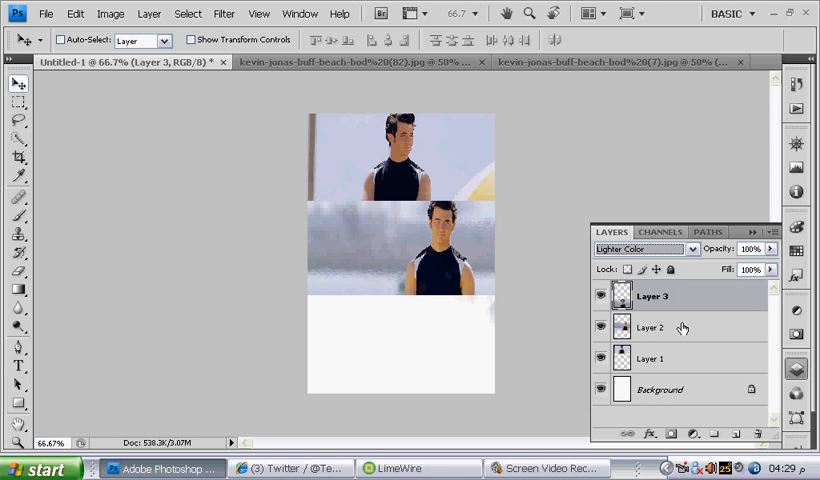
{"action": "left_click", "coordinate": [643, 248]}
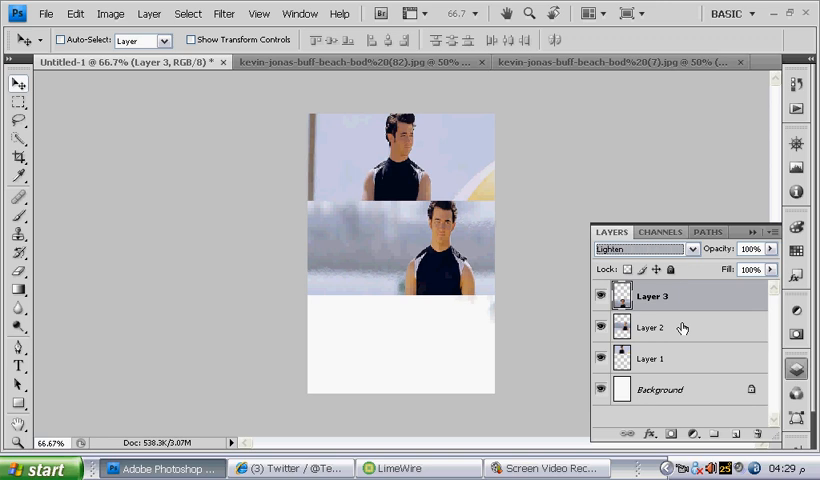
{"action": "left_click", "coordinate": [645, 248]}
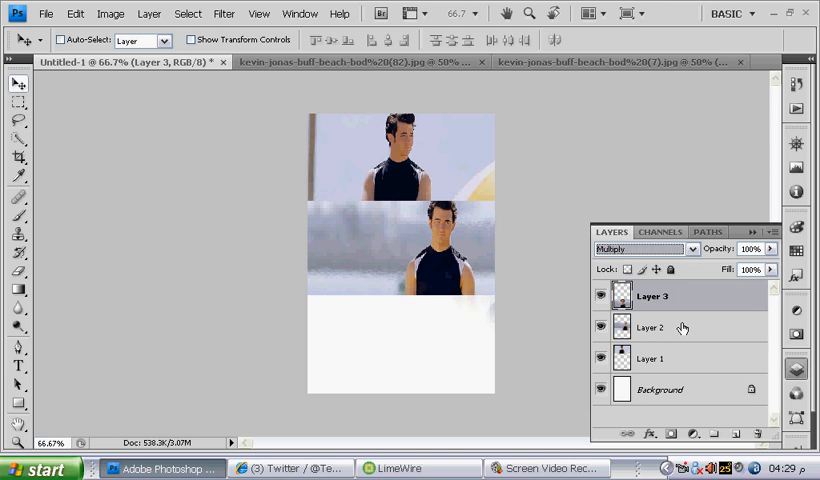
{"action": "left_click", "coordinate": [645, 248]}
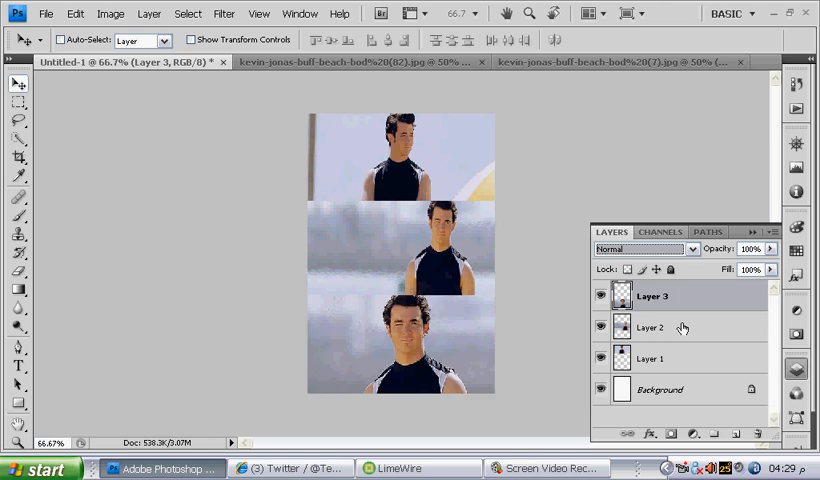
{"action": "mouse_move", "coordinate": [97, 99]}
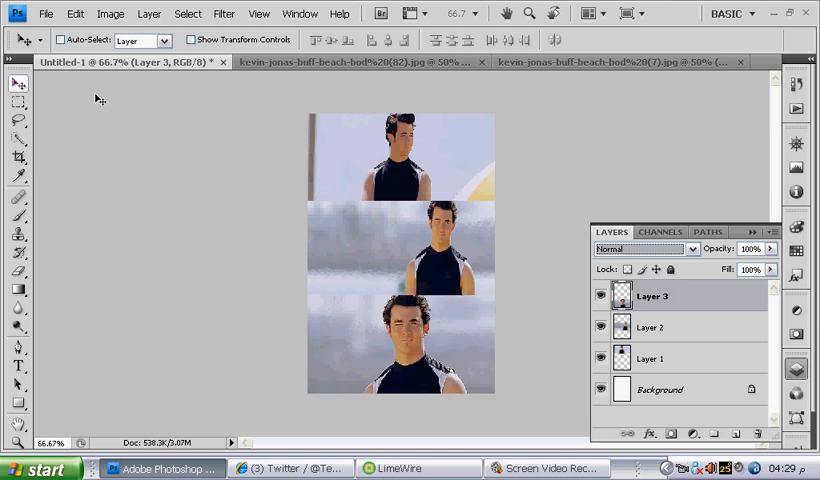
{"action": "left_click", "coordinate": [773, 231]}
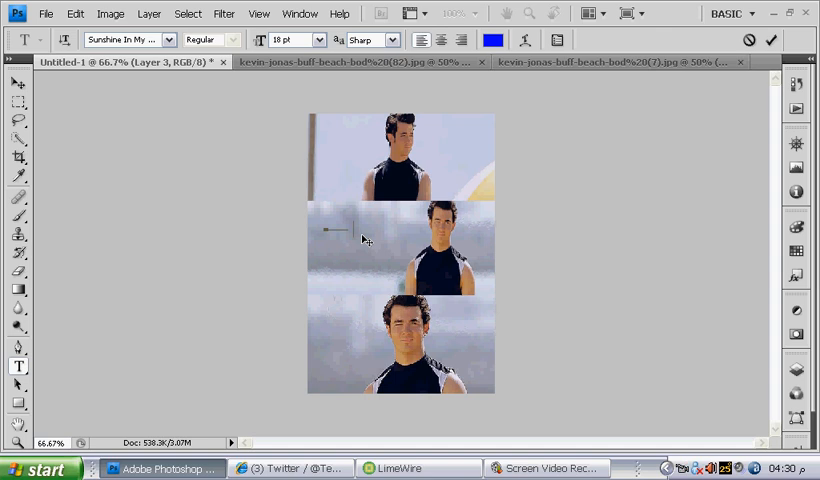
- Type 'kevin jonas' on the middle photo, enlarge its font size, and show transform handles
{"action": "type", "text": "kevin jonas"}
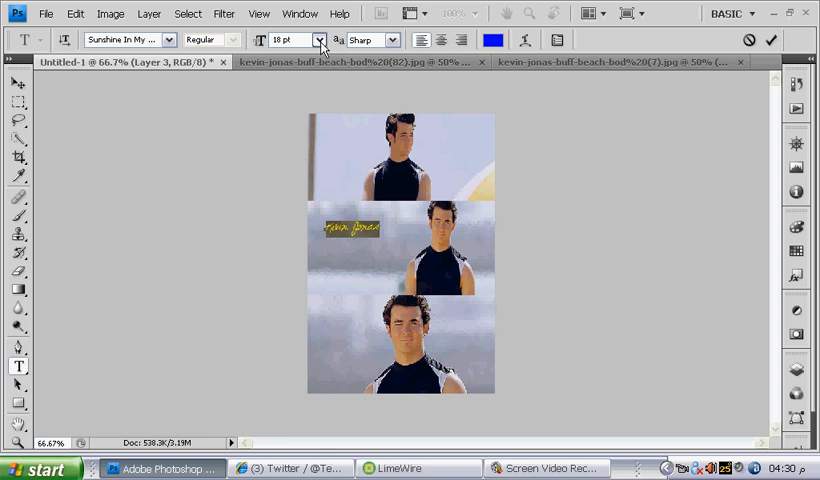
{"action": "left_click", "coordinate": [319, 40]}
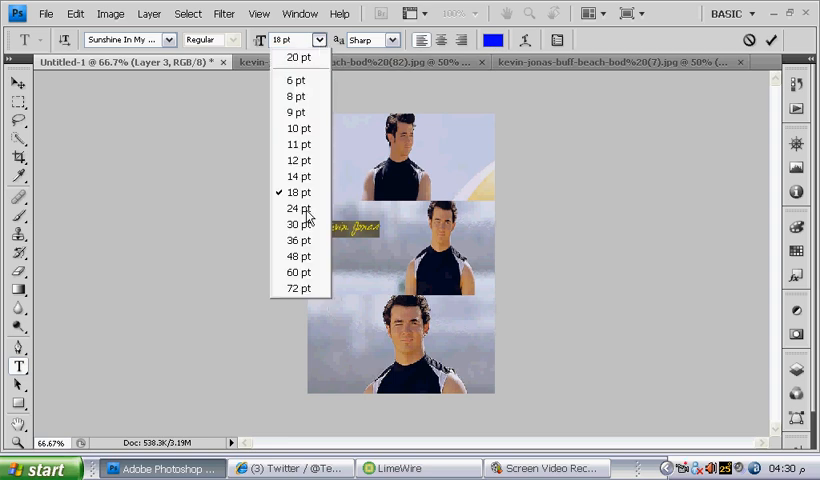
{"action": "left_click", "coordinate": [299, 240]}
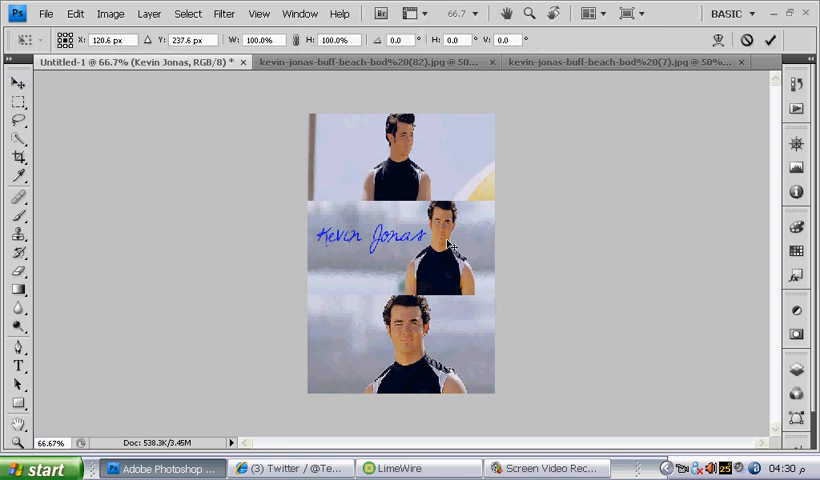
{"action": "left_click", "coordinate": [372, 237]}
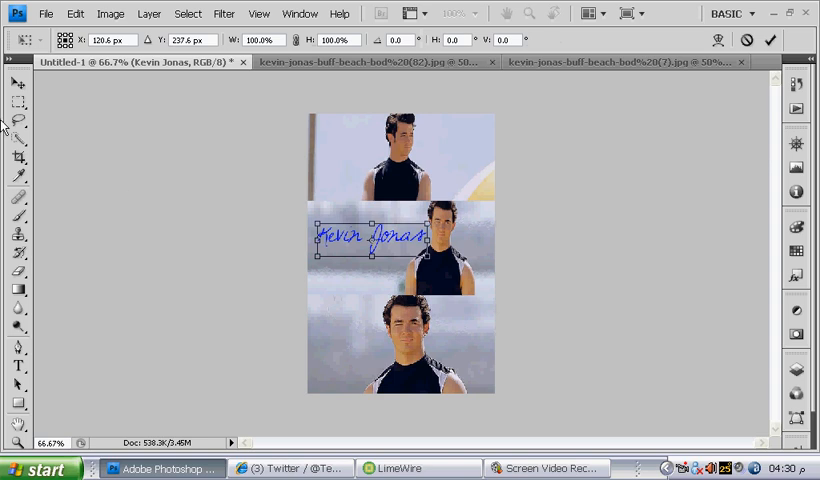